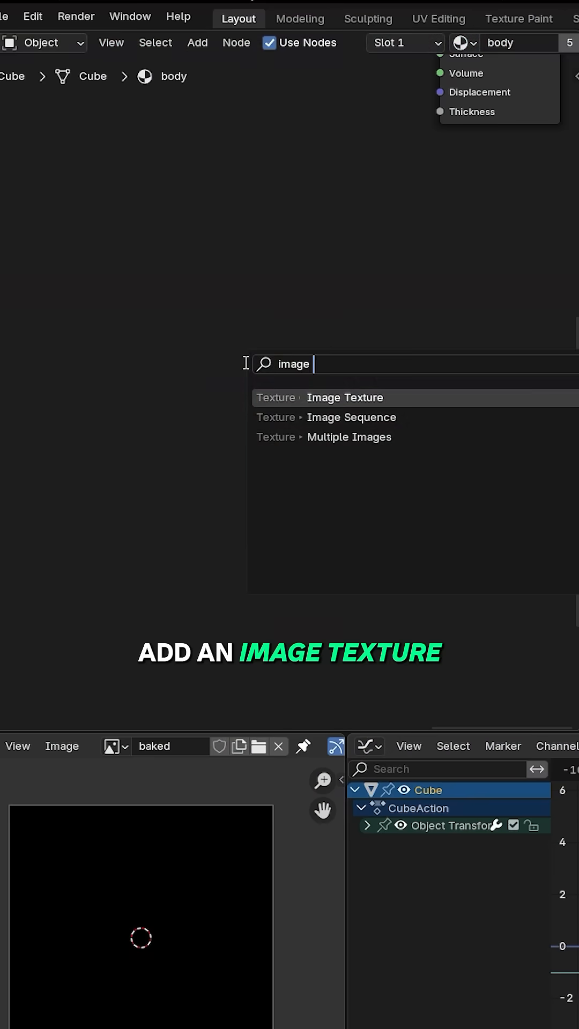
# Add an Image Texture node with a new 4096x4096 image named texture, colour space left on sRGB
pyautogui.click(344, 398)
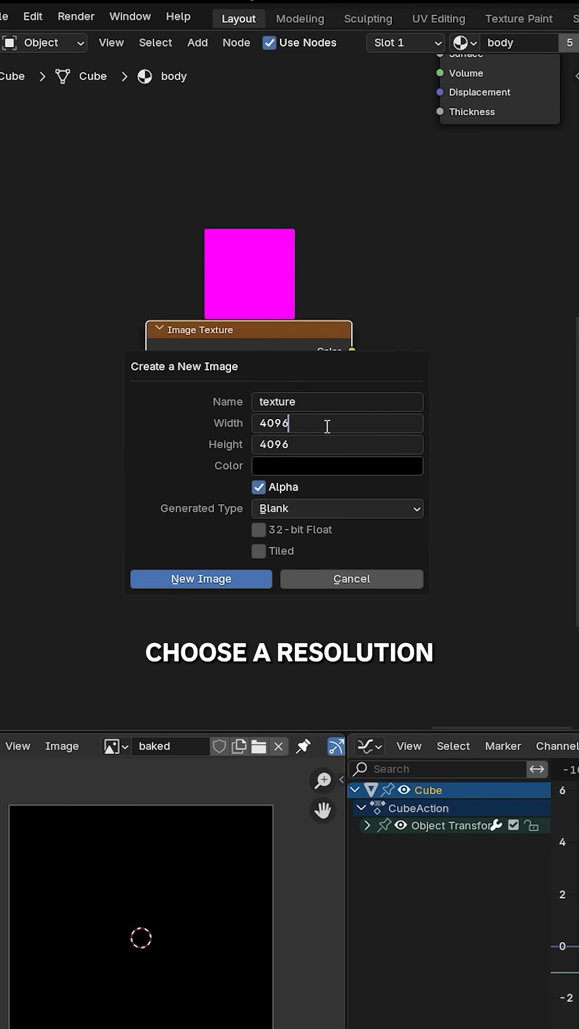
pyautogui.click(201, 579)
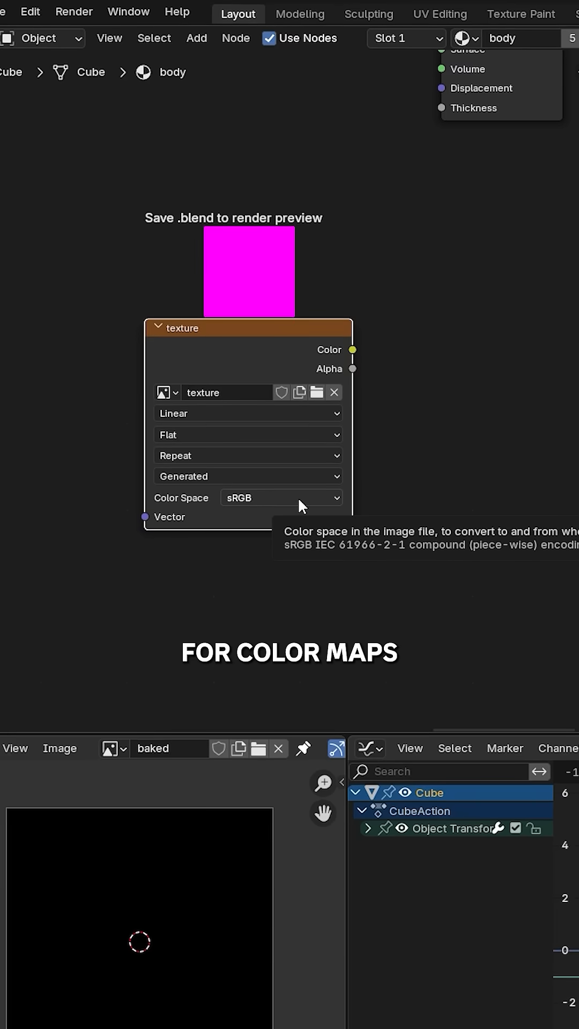
pyautogui.click(279, 498)
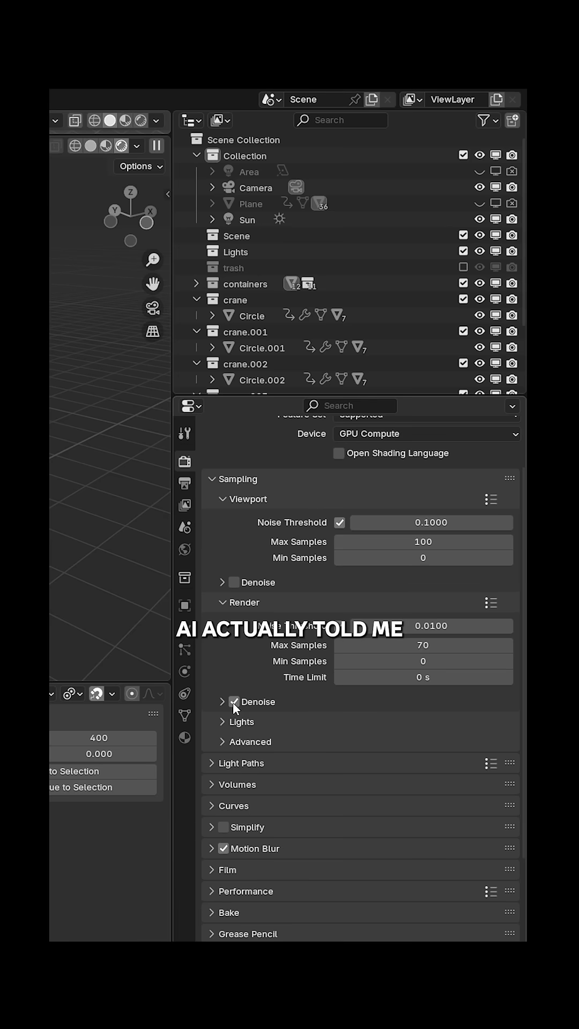
# Switch off render denoising and reduce max samples to 10
pyautogui.click(423, 645)
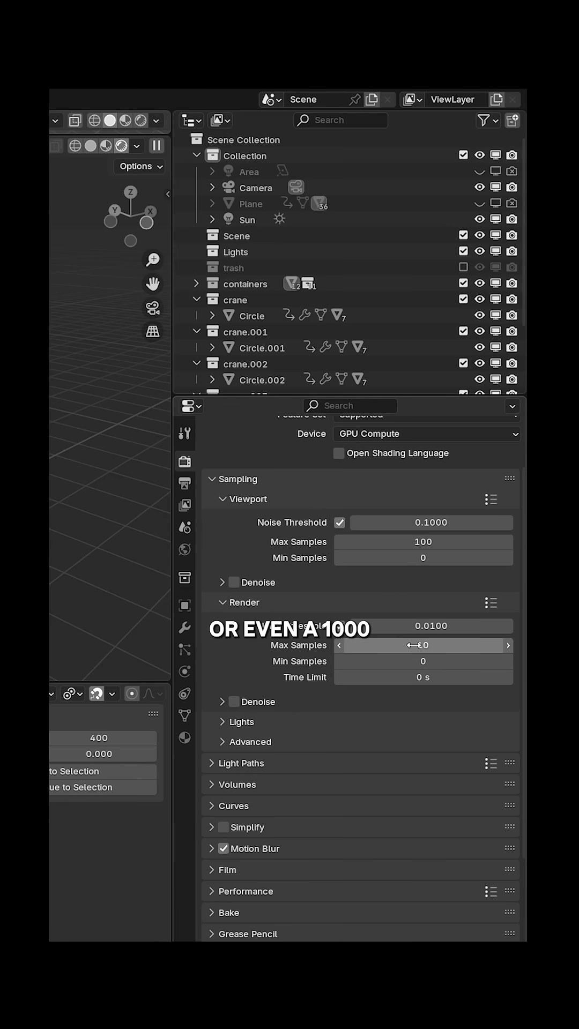
pyautogui.scroll(-3)
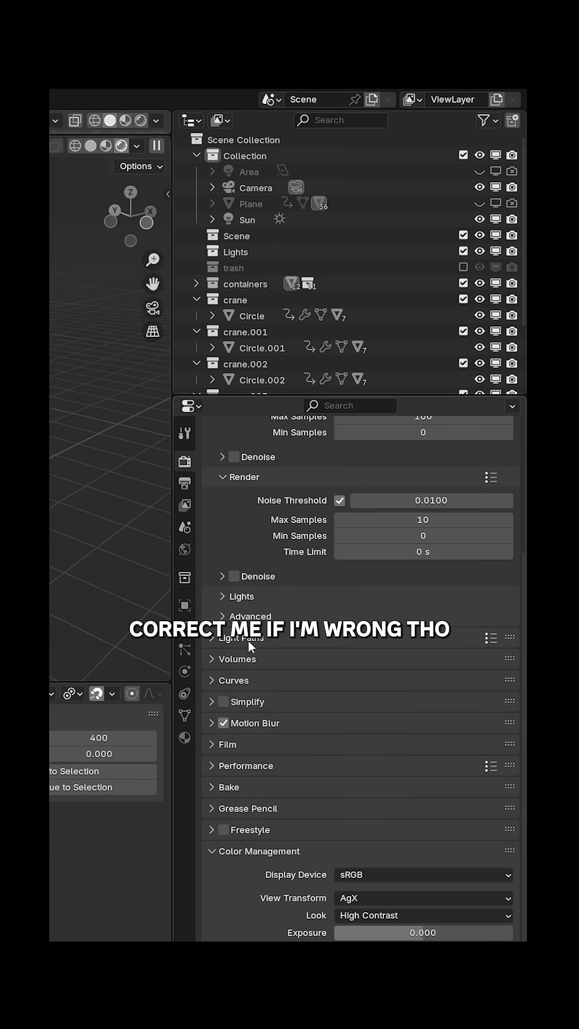
pyautogui.scroll(-3)
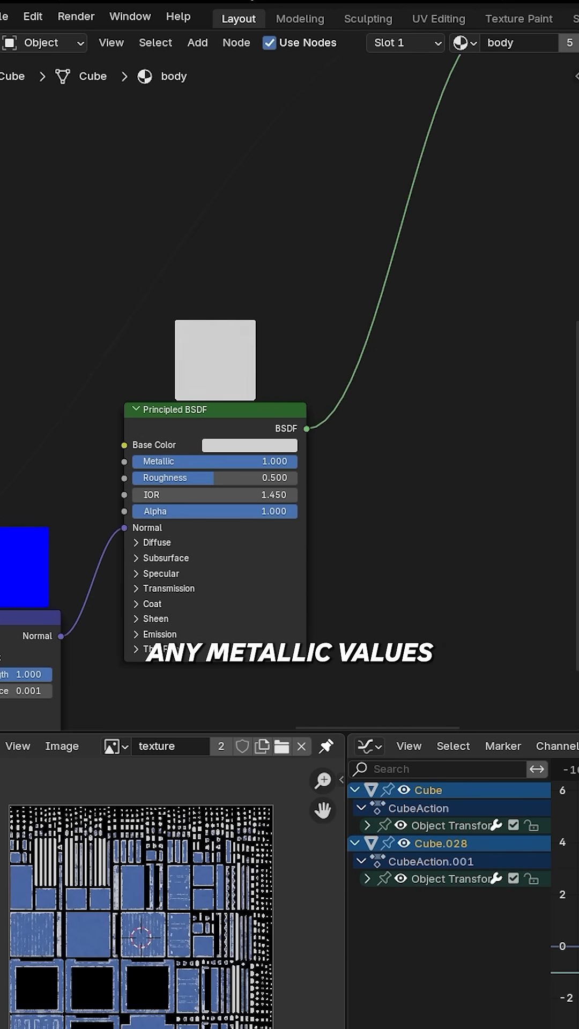
# Set the Principled BSDF Metallic value to 0
pyautogui.click(284, 524)
pyautogui.write('texture_normal')
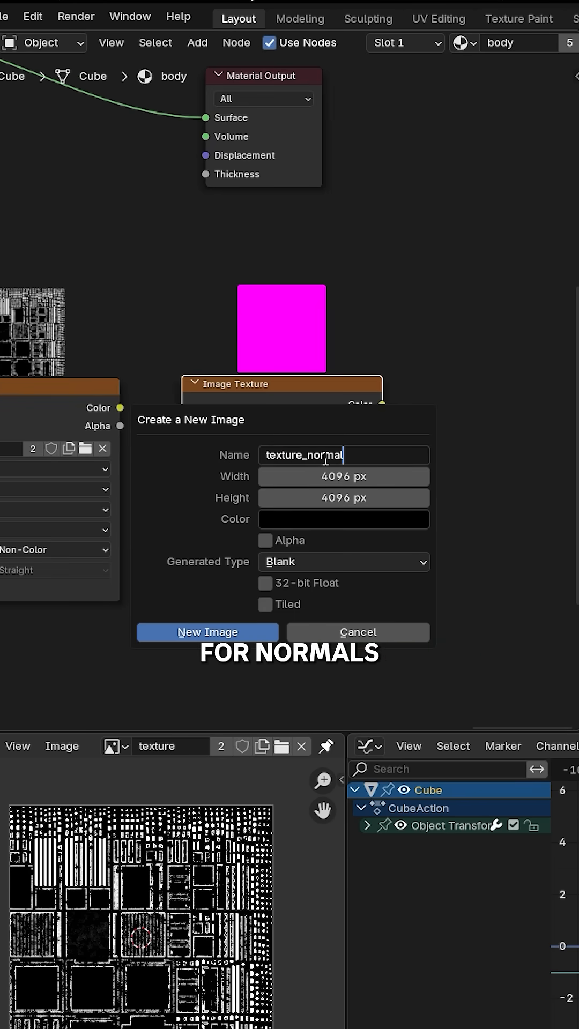
# Tick 32-bit Float for the new 4096 px texture_normal image
pyautogui.click(266, 583)
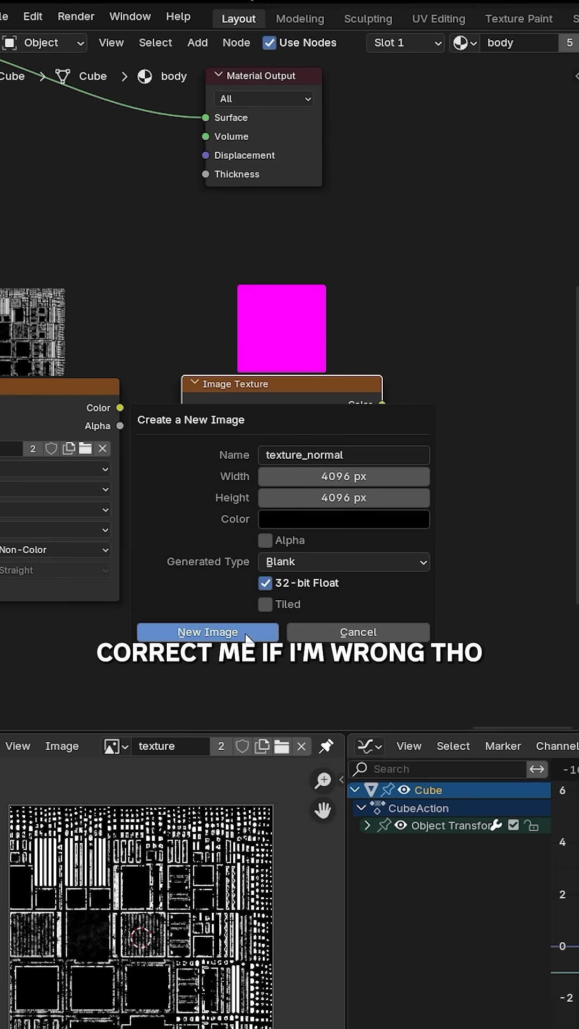